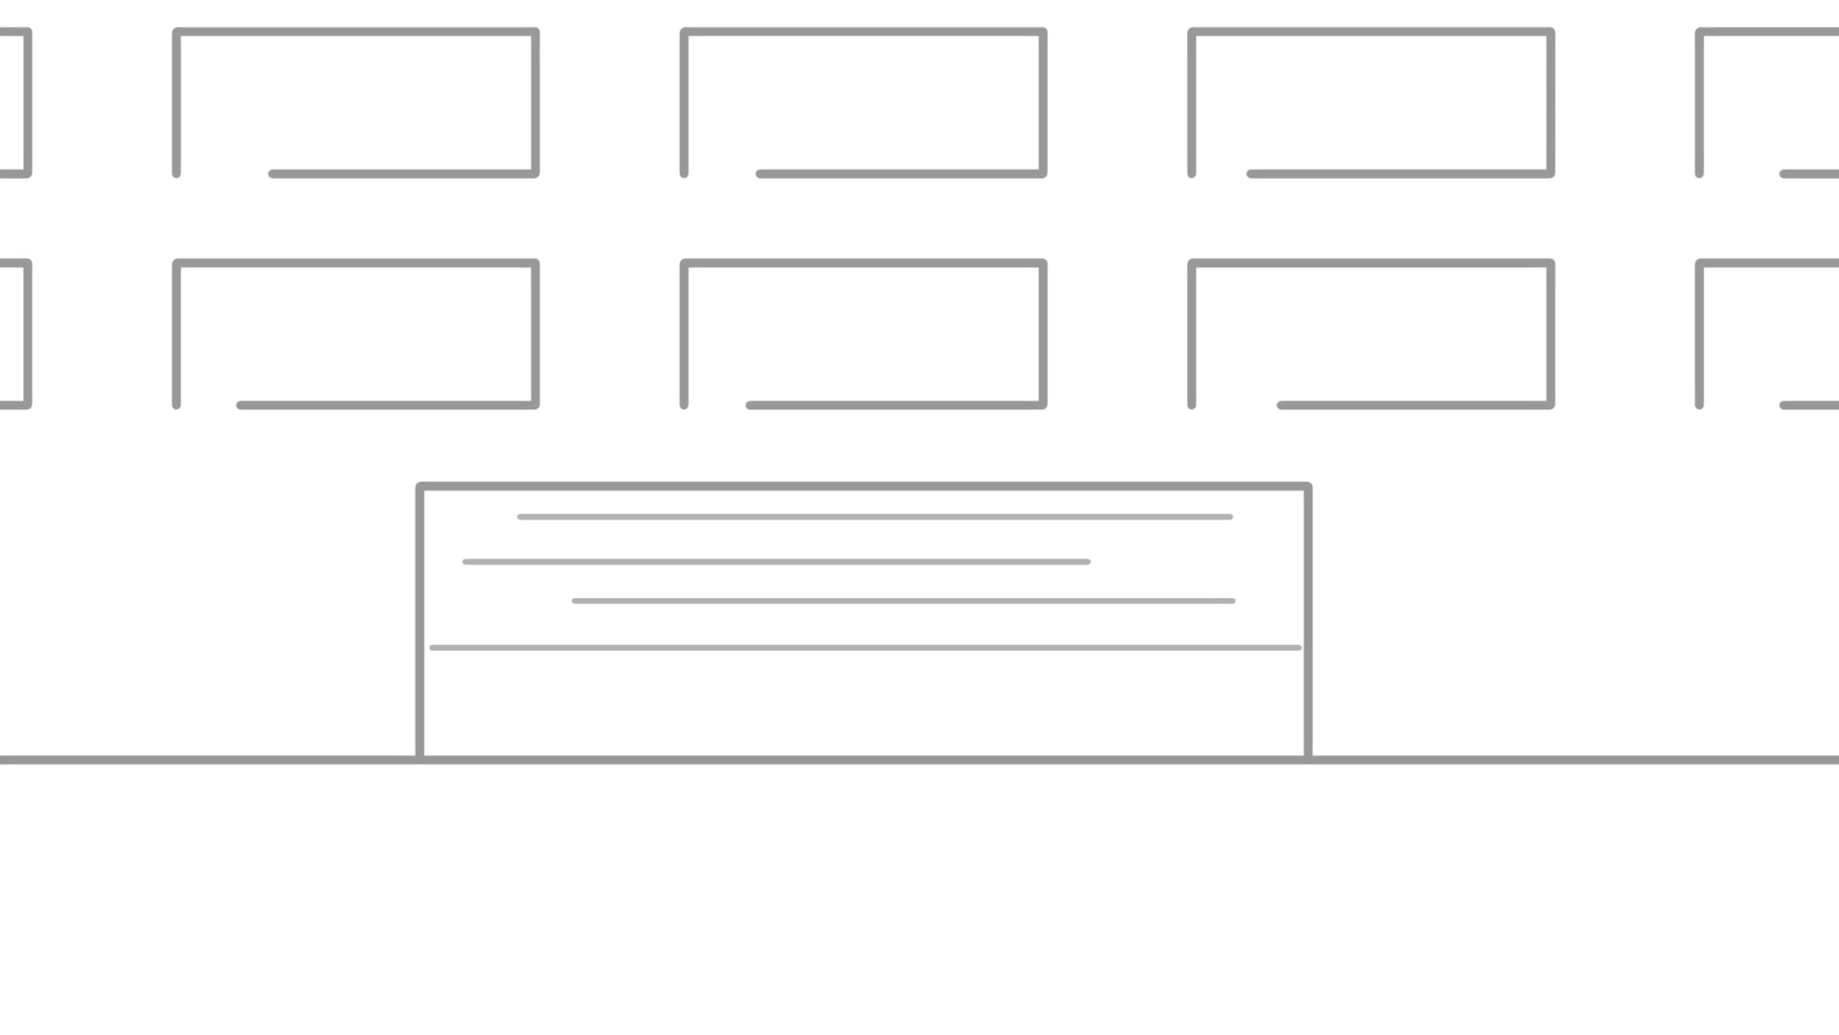
{"action": "scroll", "scroll_direction": "down", "scroll_amount": 3}
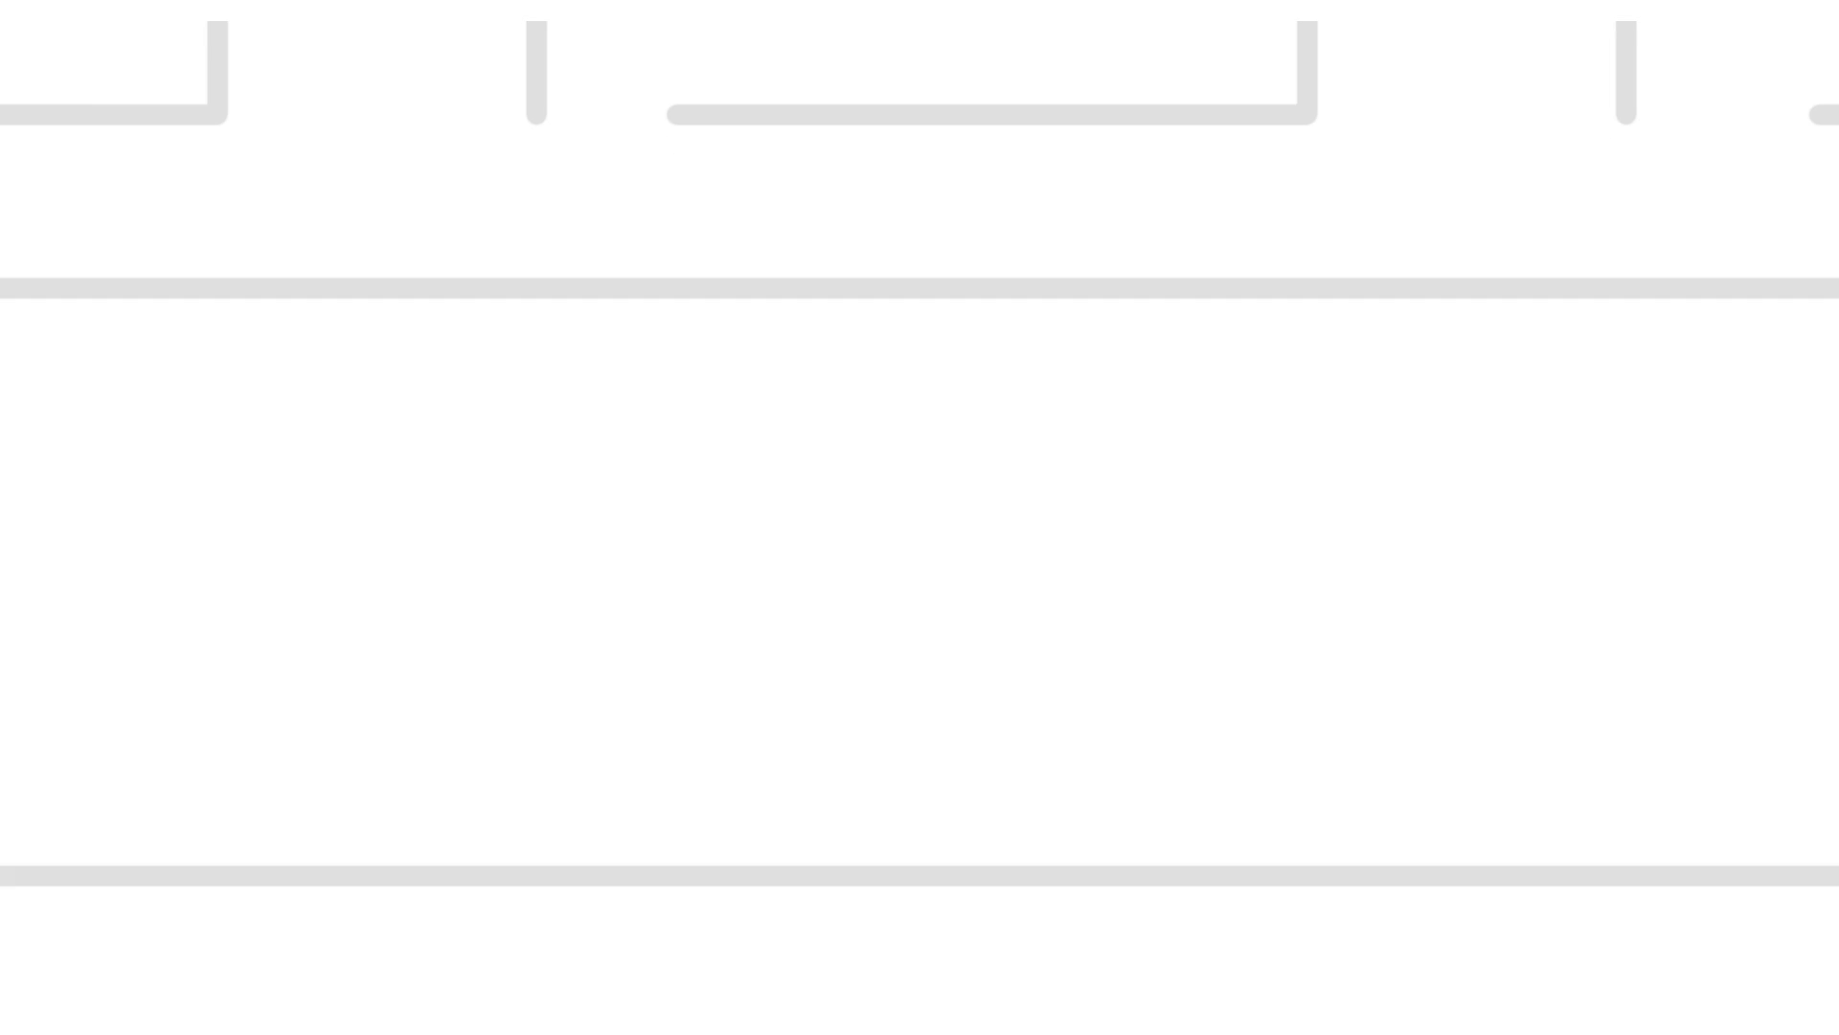